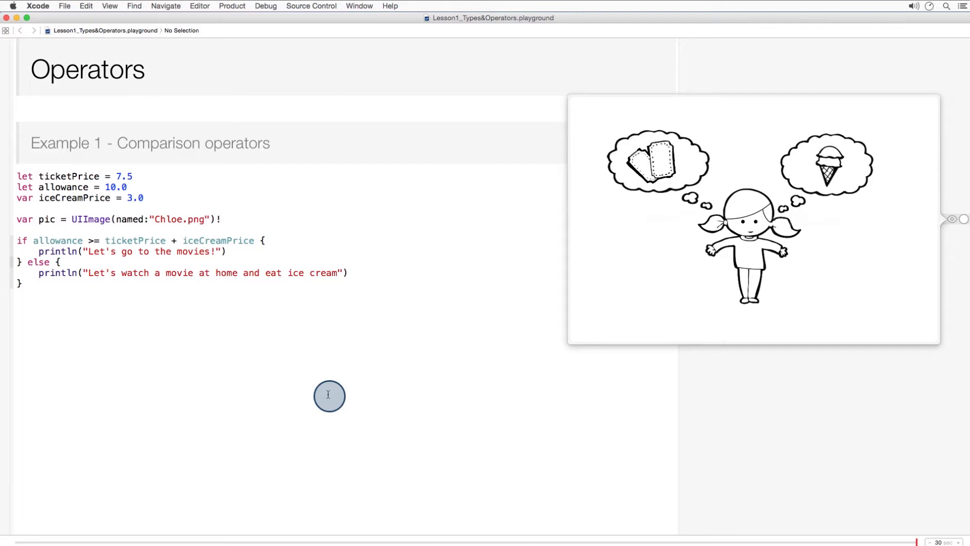
Step: Dismiss the Chloe image preview, try == in the allowance condition, then restore >=
click(220, 219)
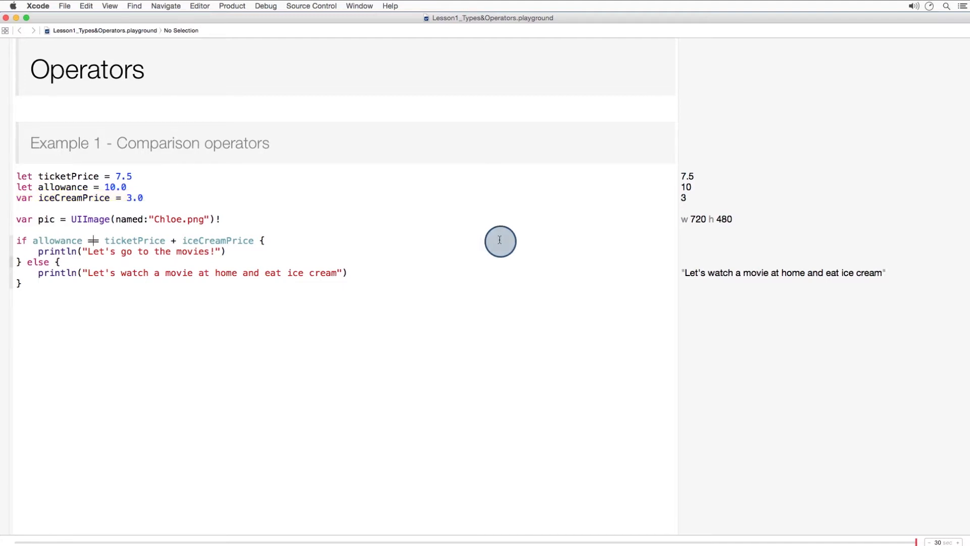
text(=)
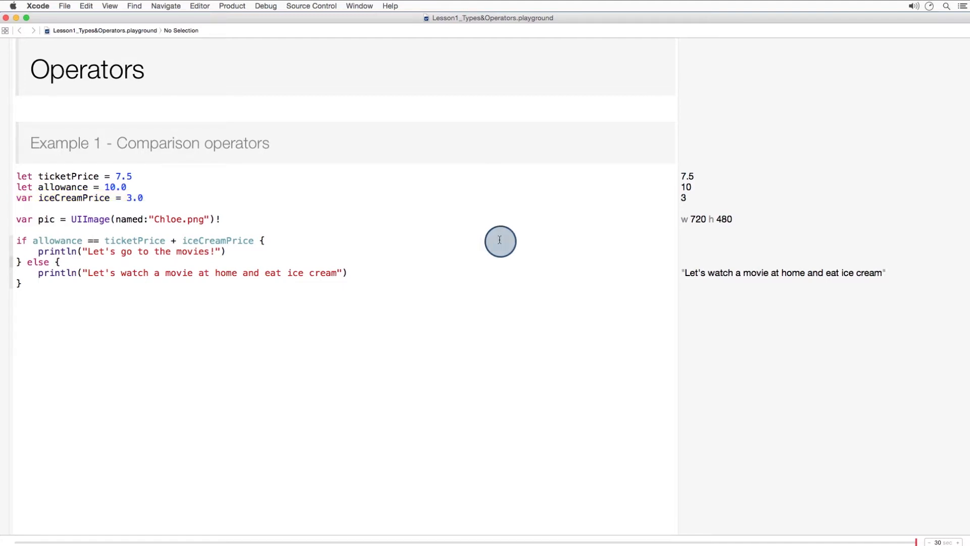
double_click(92, 241)
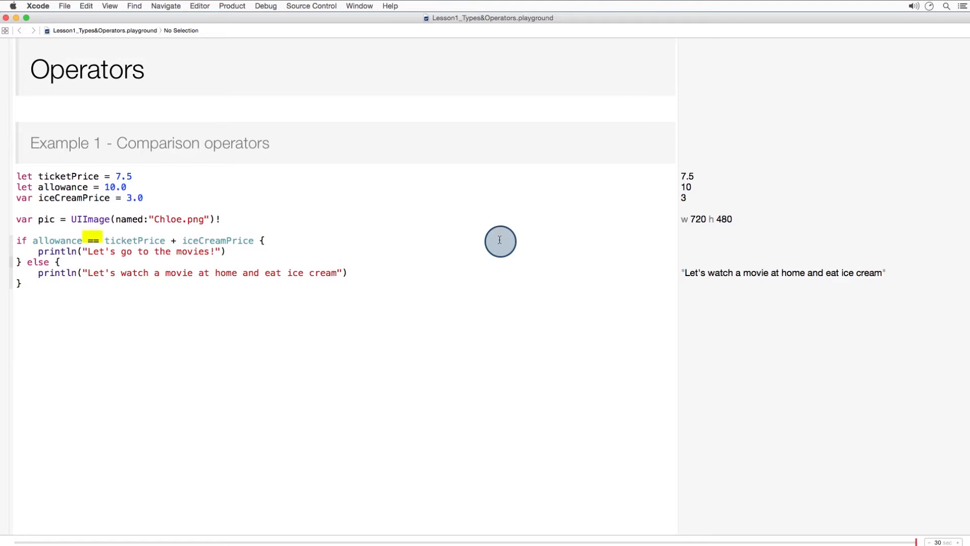
text(>=)
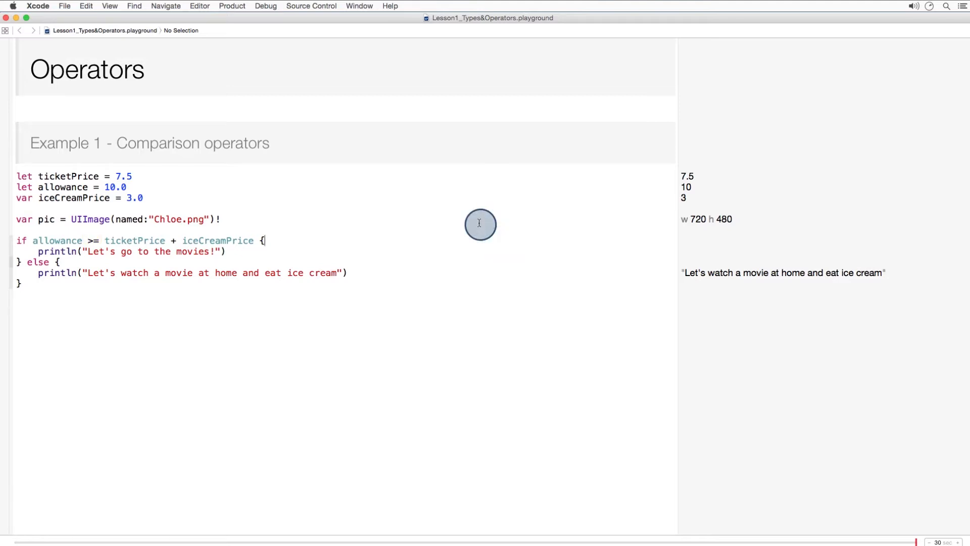
double_click(91, 240)
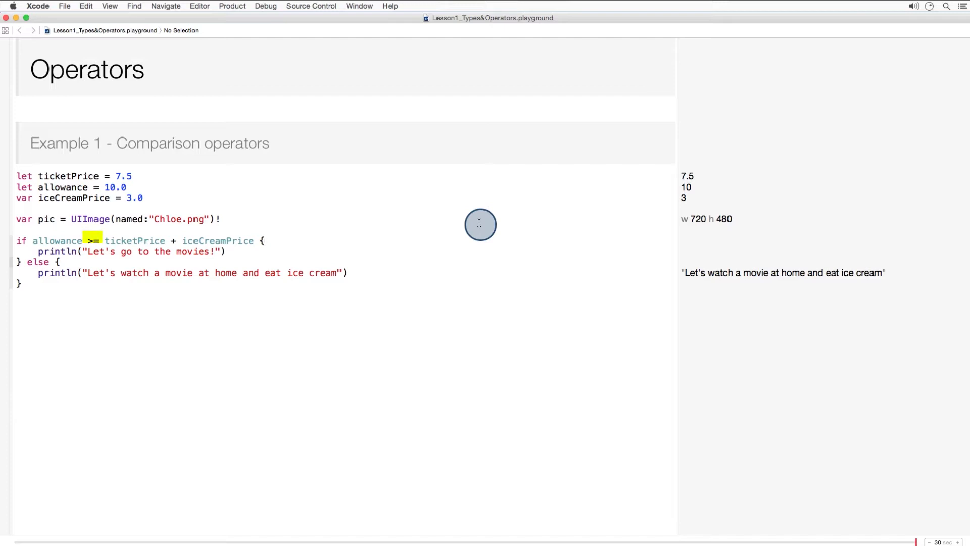
Step: At Example 2, add then remove a '== true is not necessary' comment, typing ! after hungry
scroll(down, 3)
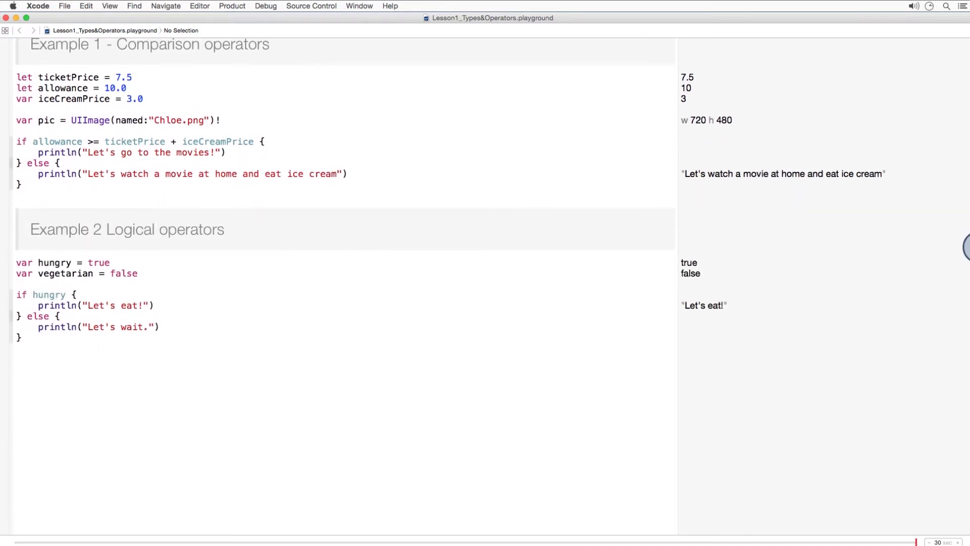
scroll(down, 3)
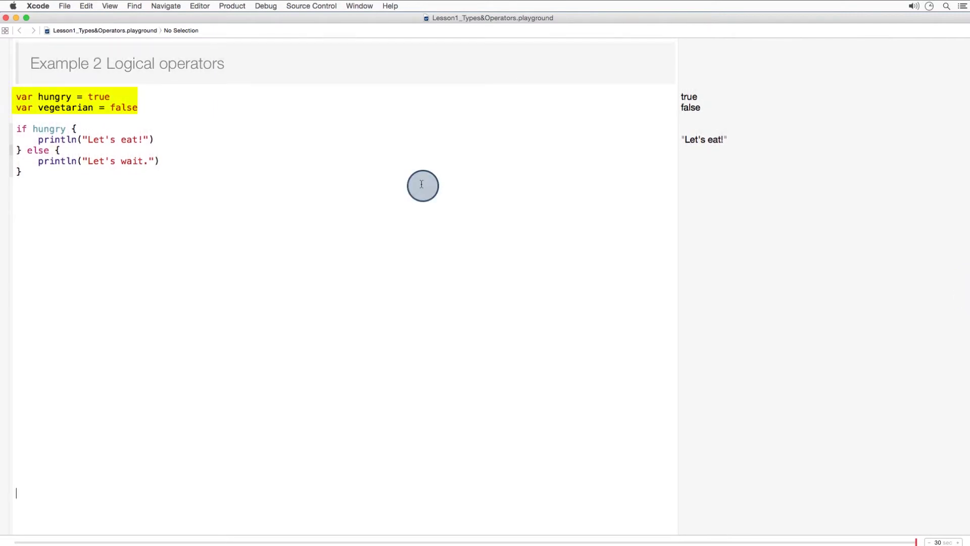
text(/* "== true" is not necessary */)
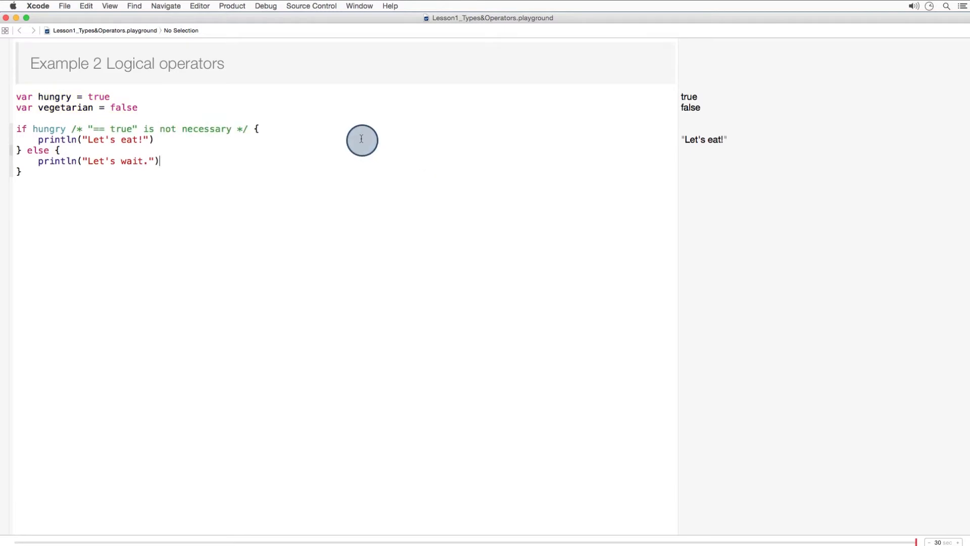
double_click(50, 129)
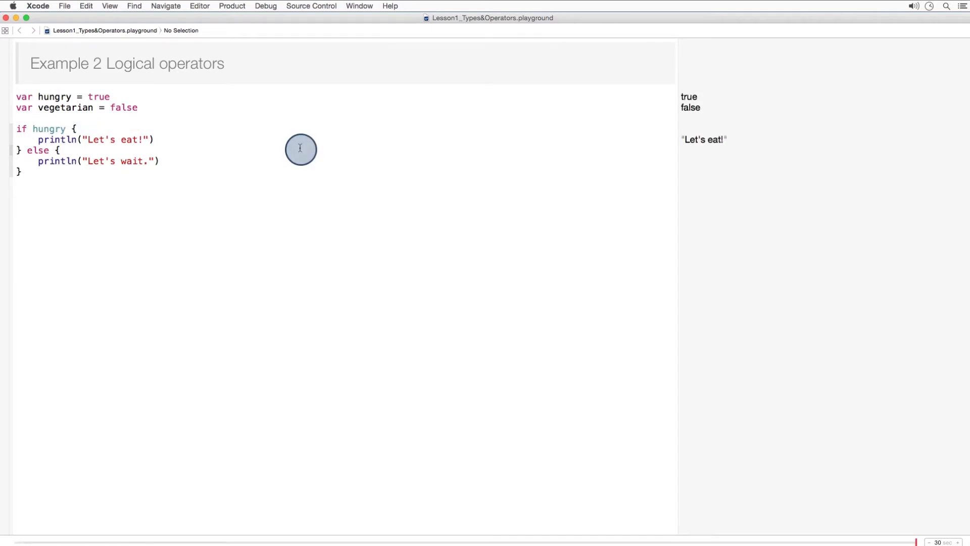
double_click(50, 128)
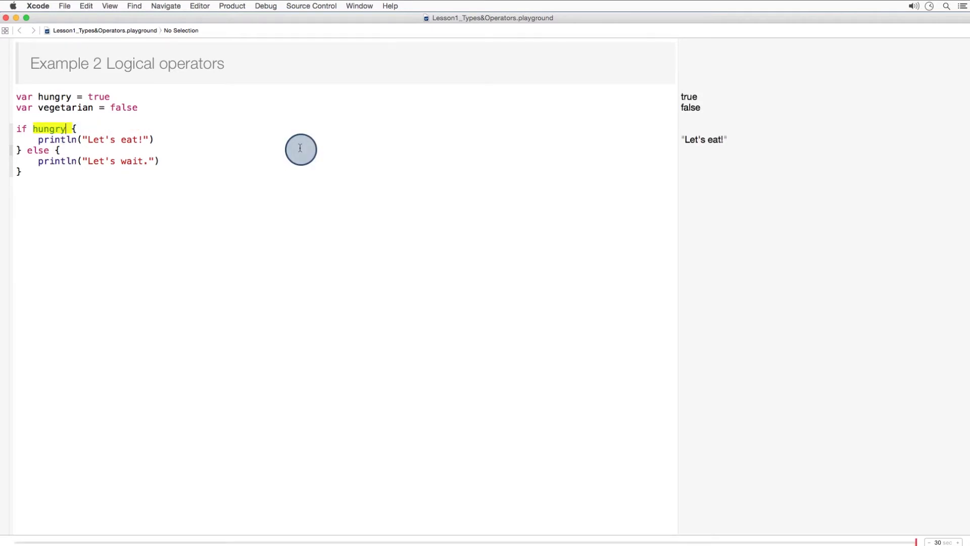
click(64, 128)
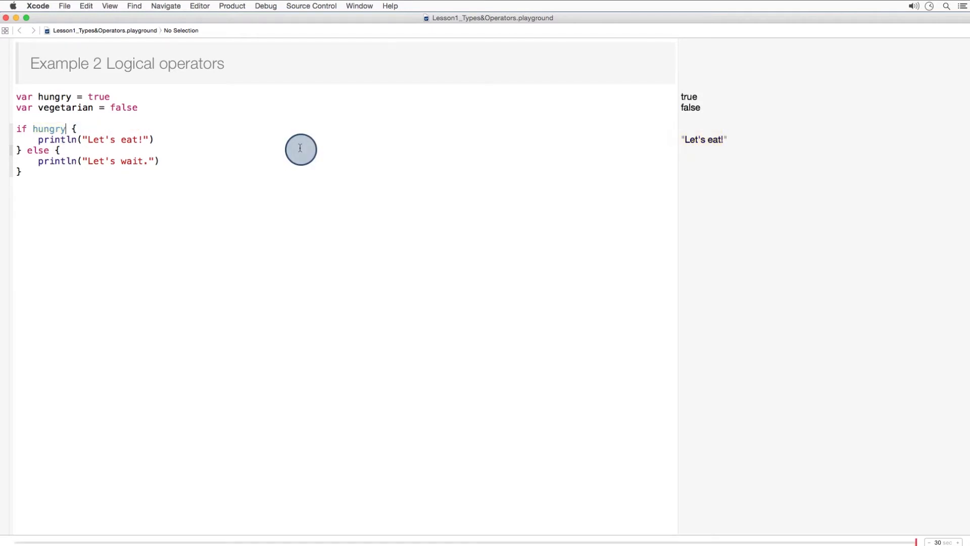
text(!vegetarian {)
text(} else if hungry && vegetarian {)
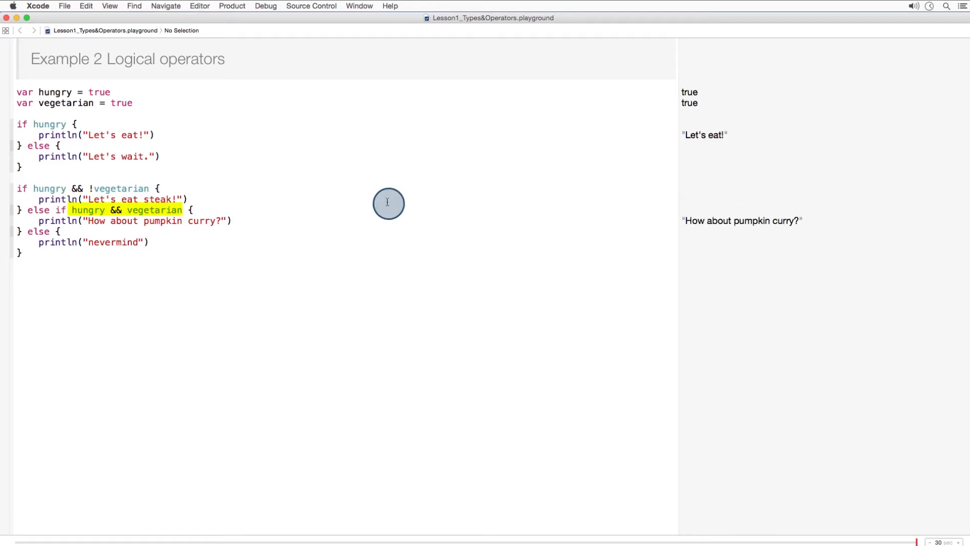
Step: Place the cursor to write the vegetarian && and thereIsPie || examples
click(92, 188)
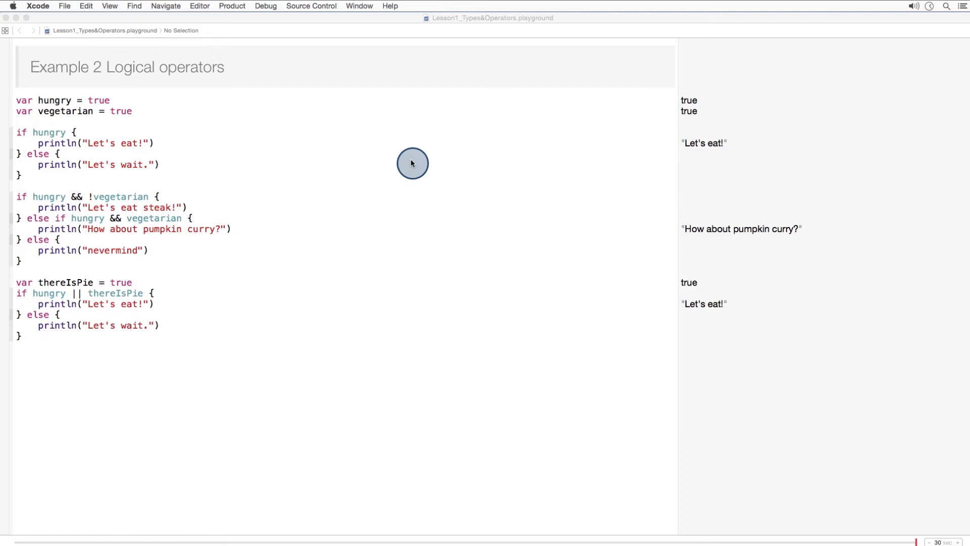
mouse_move(446, 275)
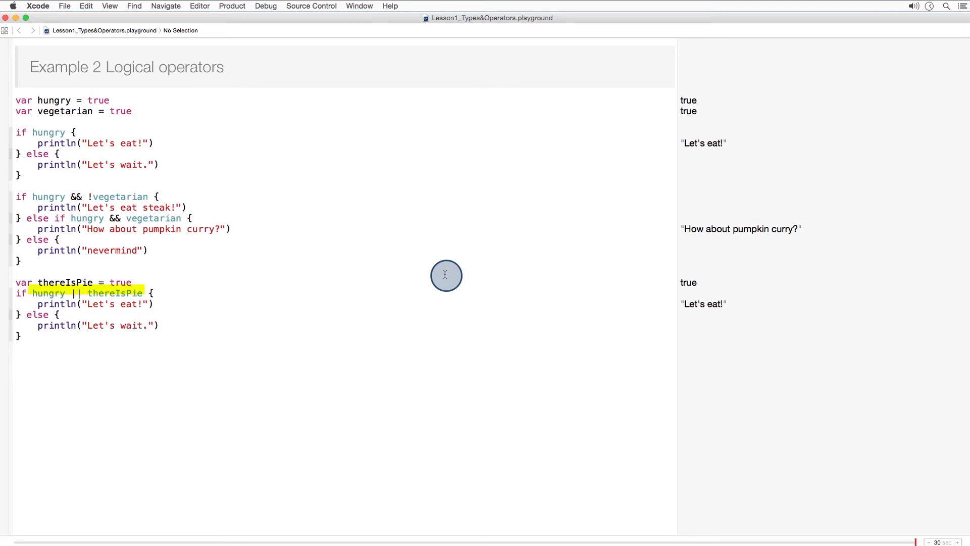
Step: Scroll to Example 3 – Ternary conditional and highlight else in the if-else sample
scroll(down, 3)
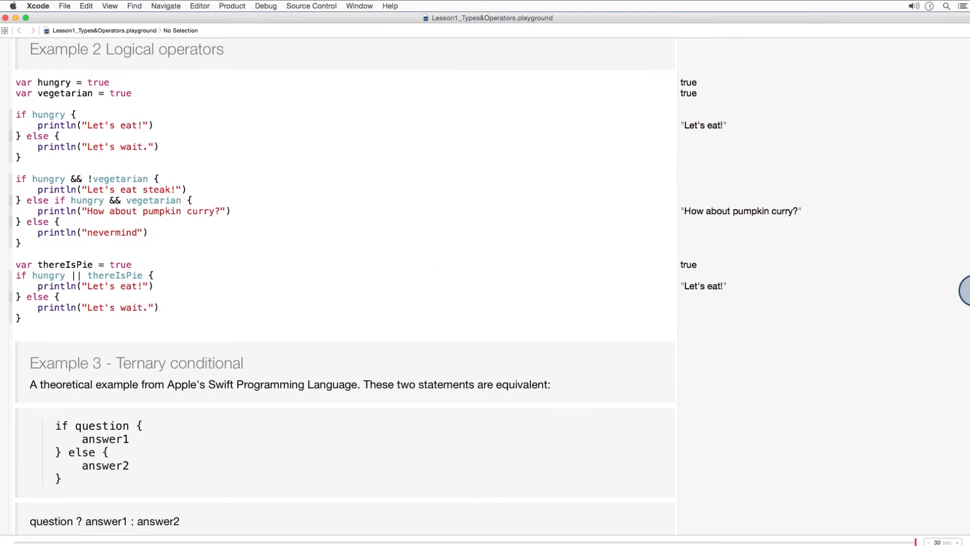
scroll(down, 3)
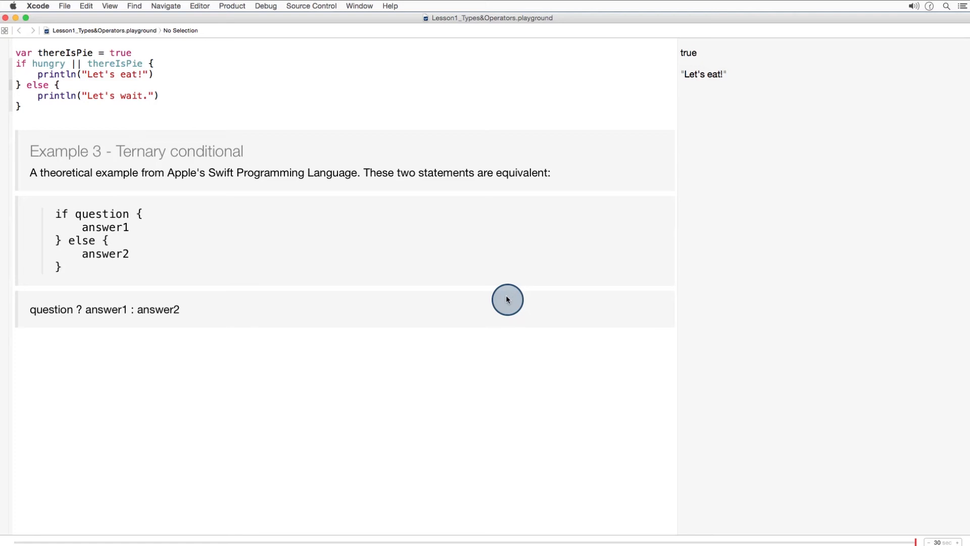
mouse_move(344, 238)
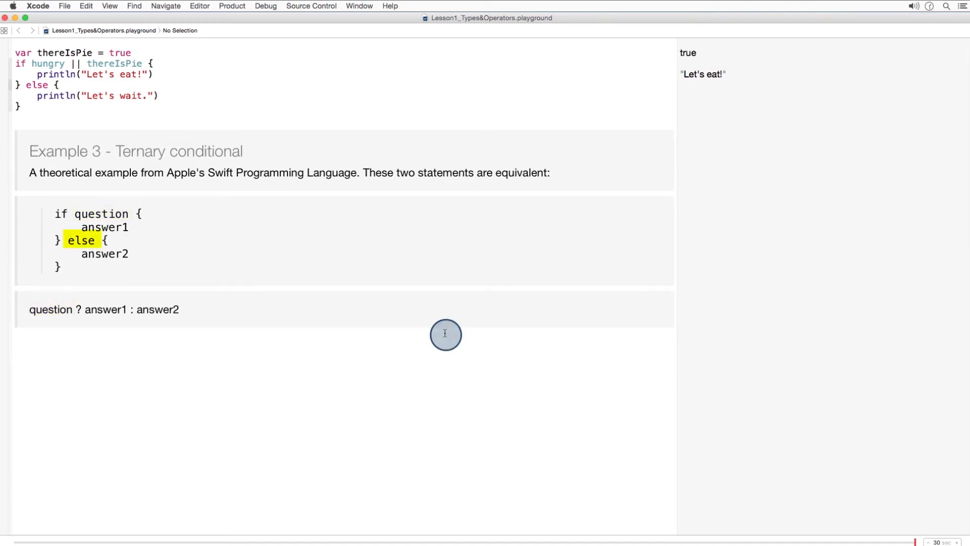
double_click(104, 254)
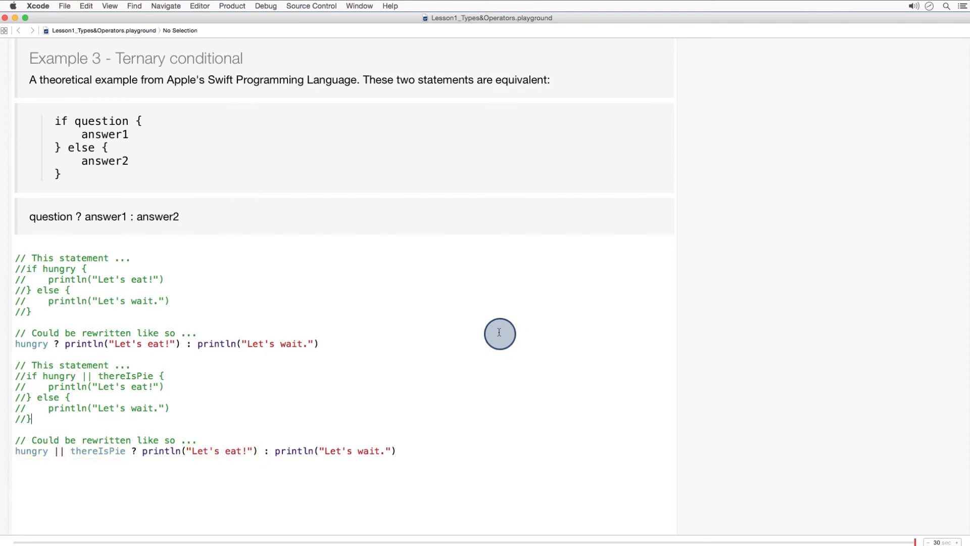
mouse_move(472, 268)
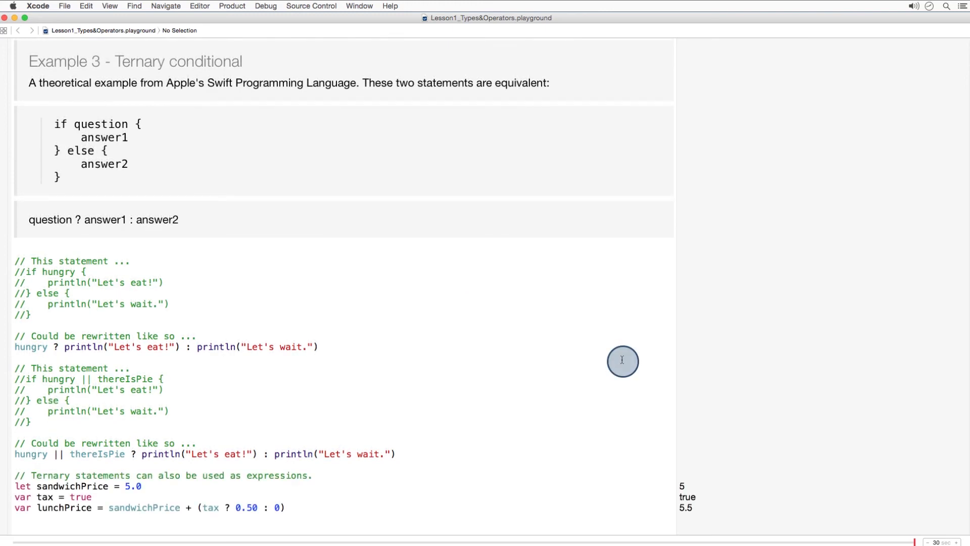
Step: Highlight the lunchPrice = sandwichPrice + (tax ? 0.50 : 0) line and its tax flag
triple_click(149, 507)
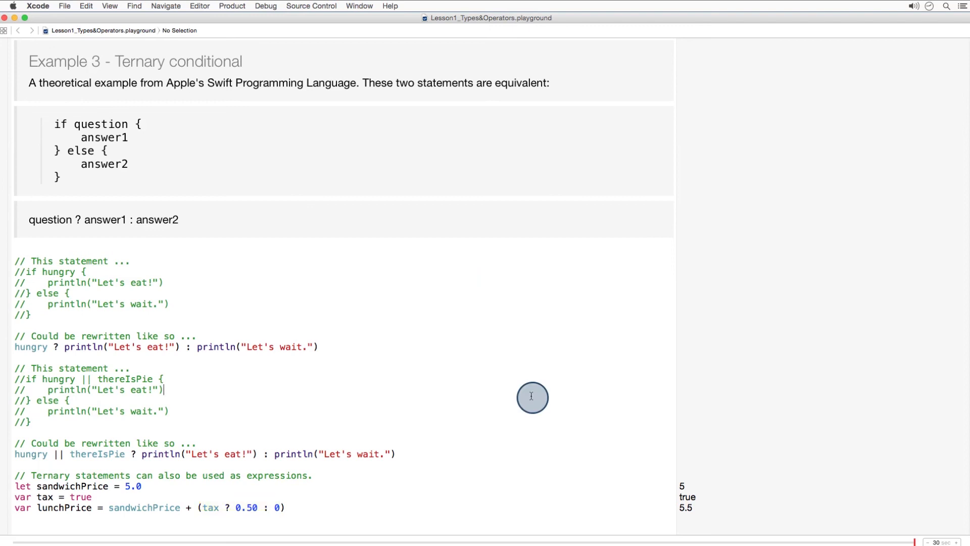
double_click(210, 508)
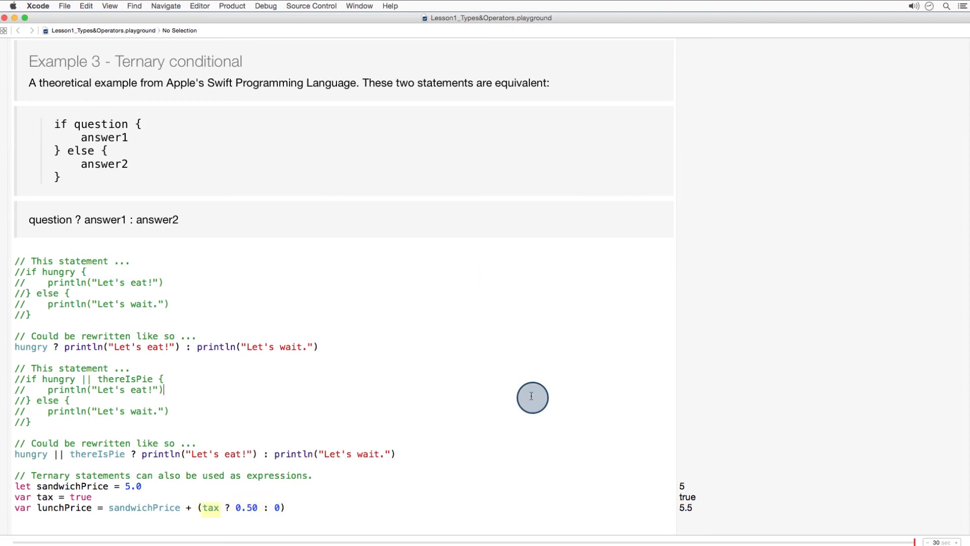